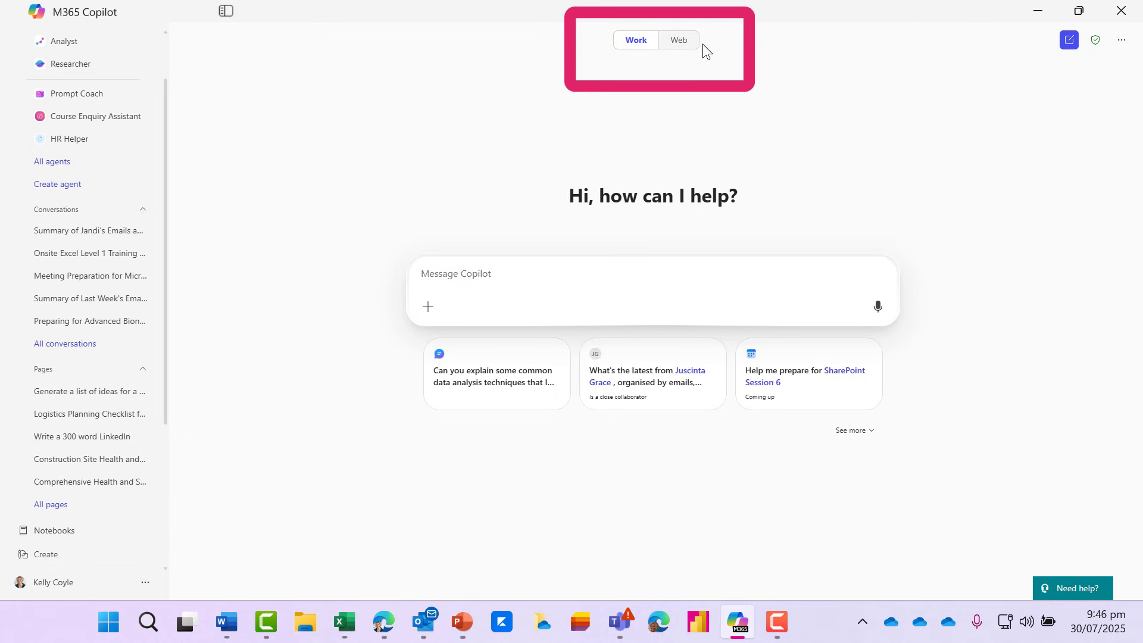
# Show the Copilot options menu from the start screen
pyautogui.click(1121, 41)
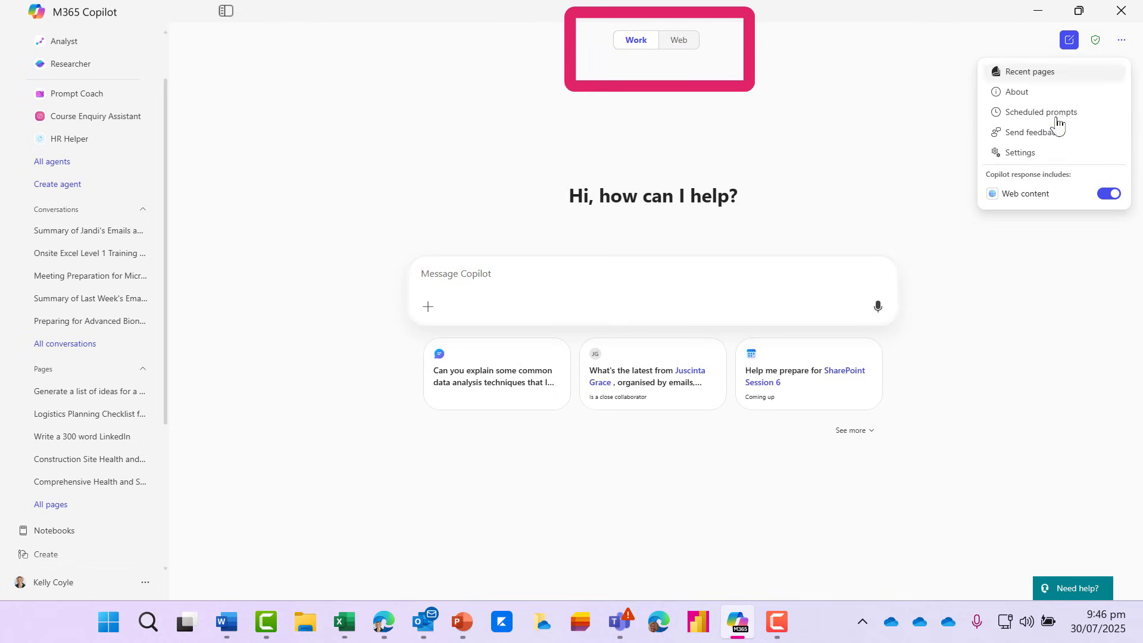
# Review the custom instructions for simple language and NZ spelling, then return to Personalisation
pyautogui.click(1019, 151)
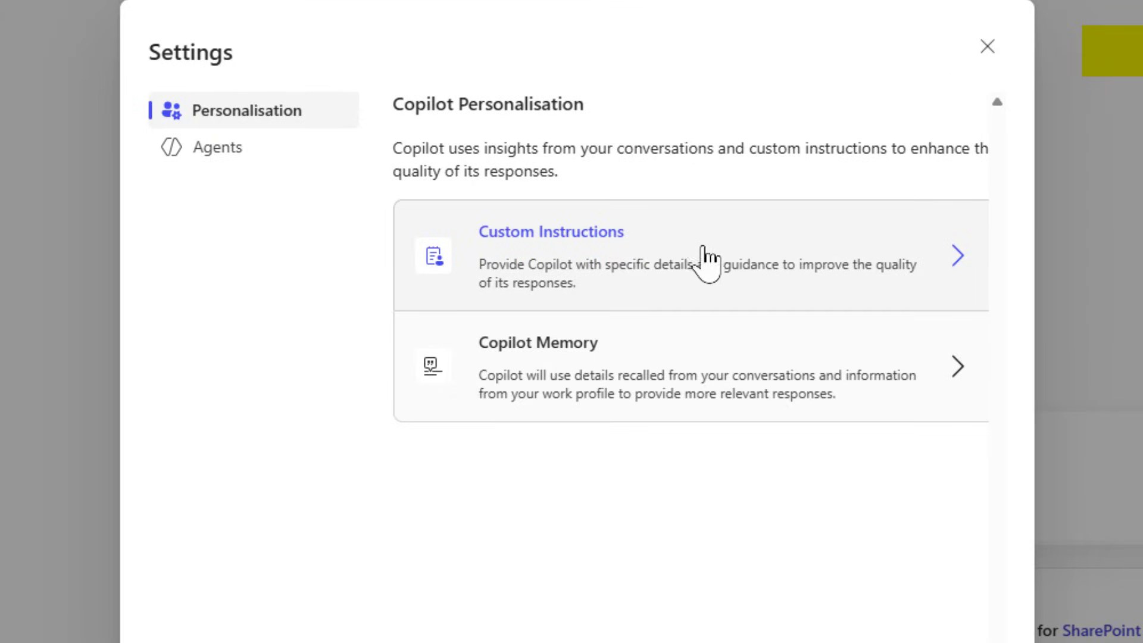
pyautogui.moveTo(941, 262)
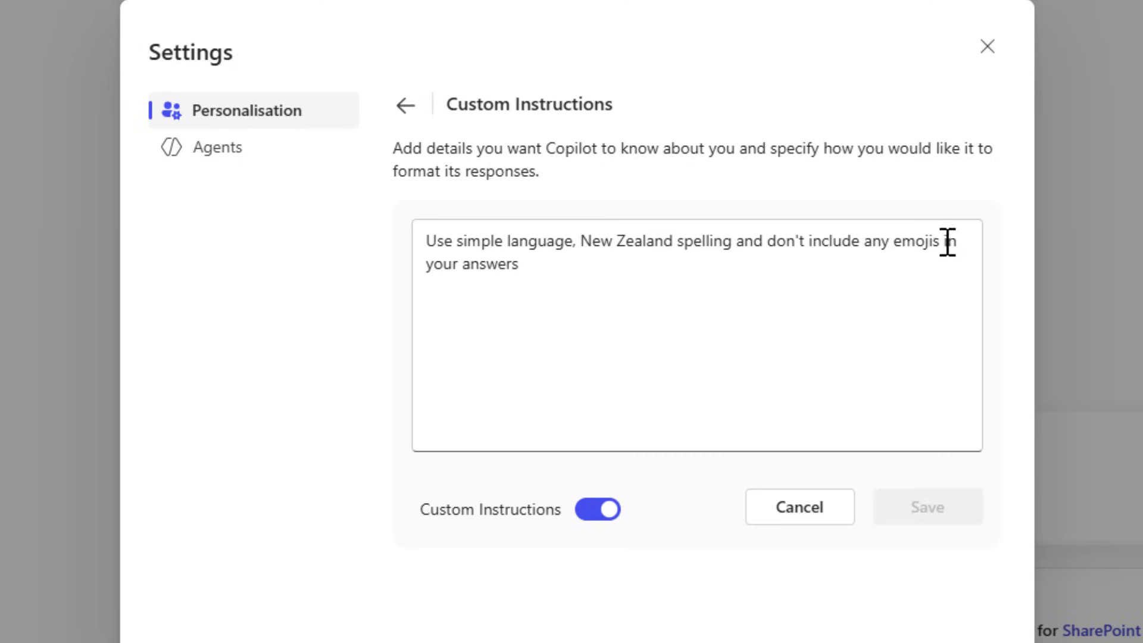
pyautogui.moveTo(871, 375)
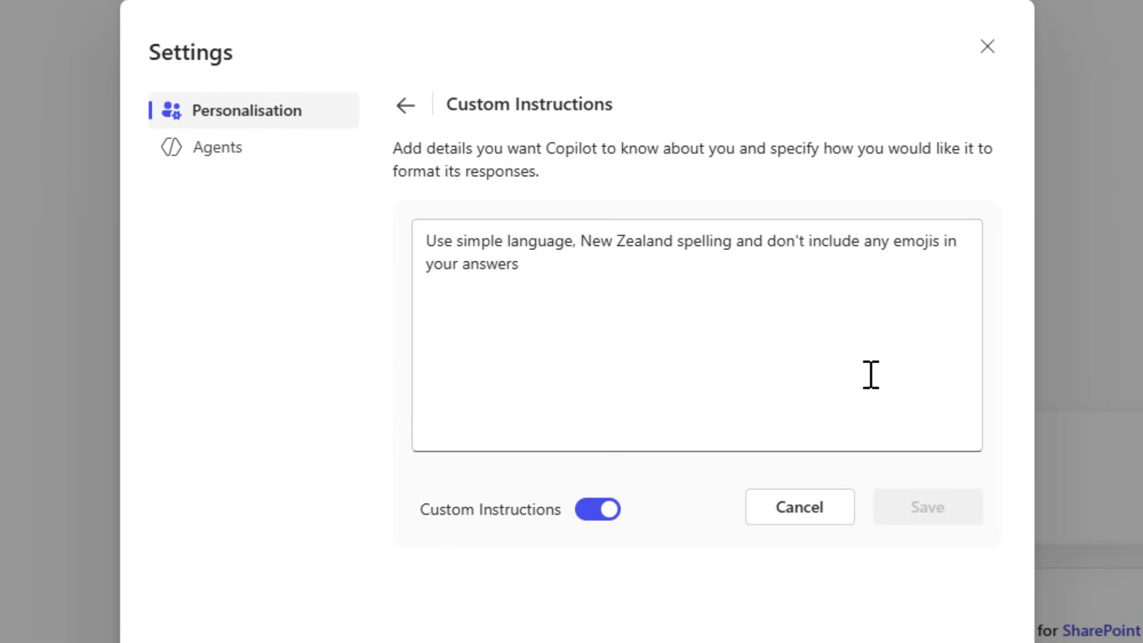
pyautogui.moveTo(856, 336)
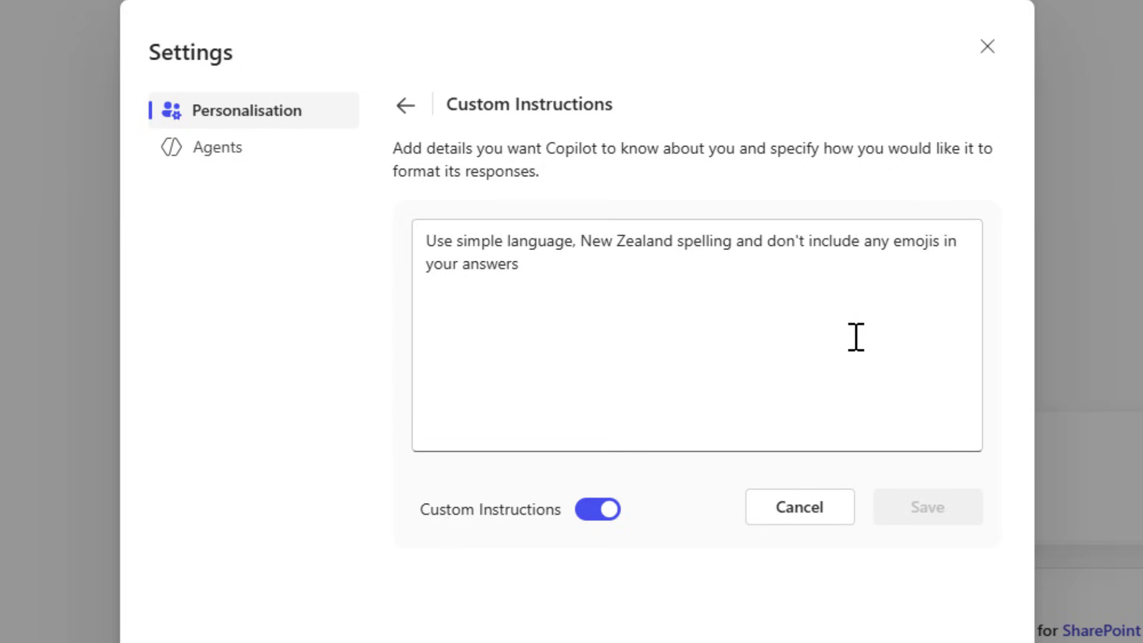
pyautogui.click(406, 105)
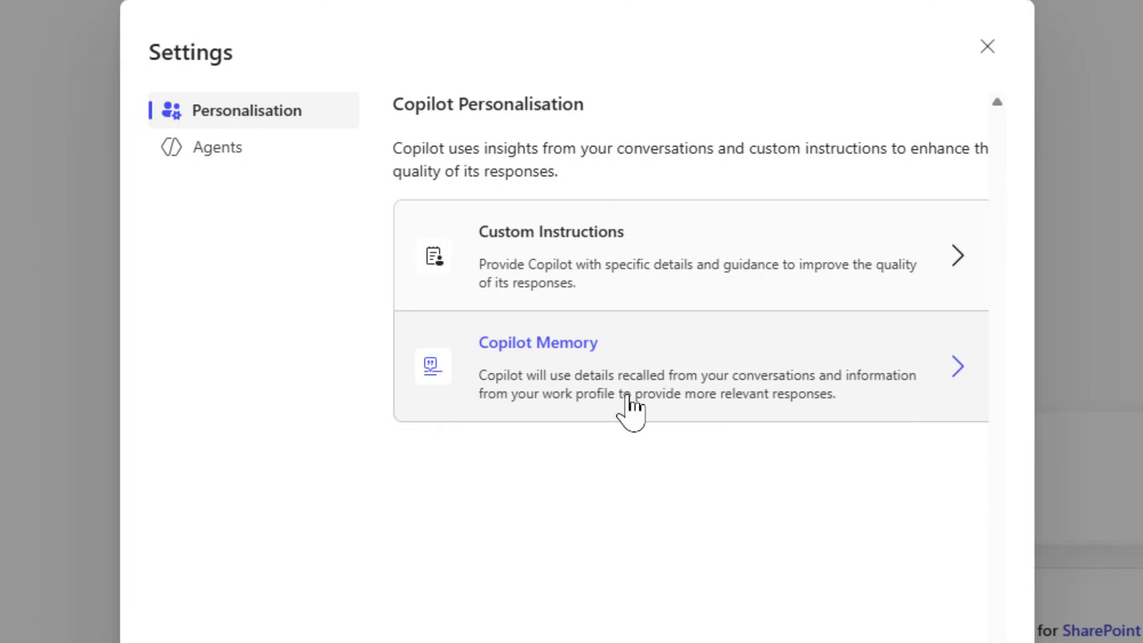
# Read Copilot's summary of your writing style: simple language, NZ spelling, warm tone
pyautogui.click(986, 46)
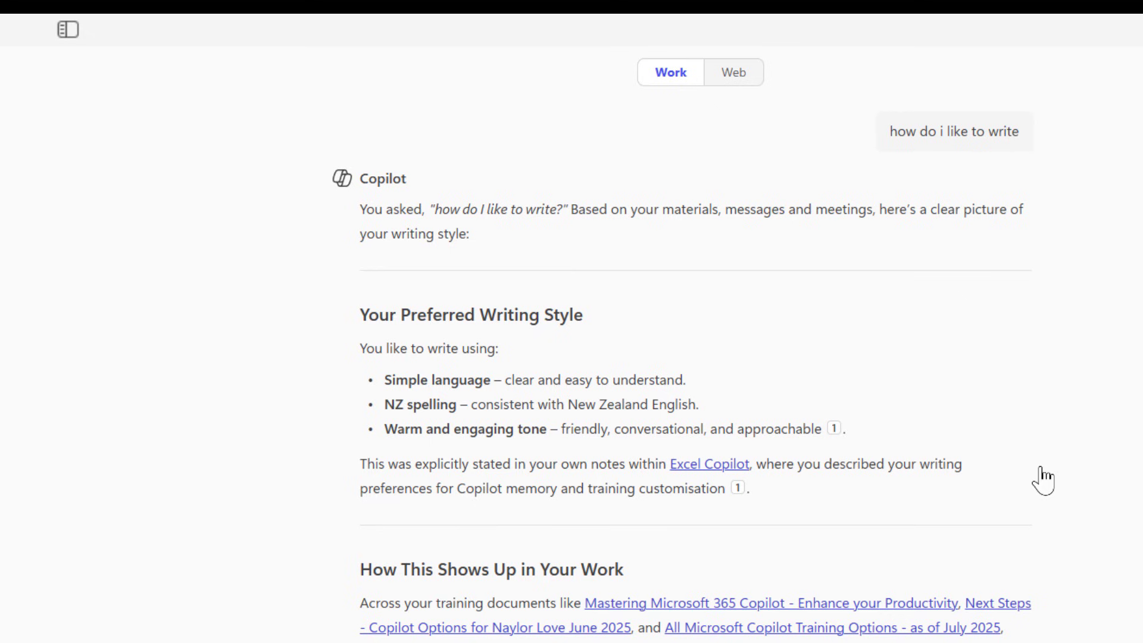
pyautogui.scroll(-3)
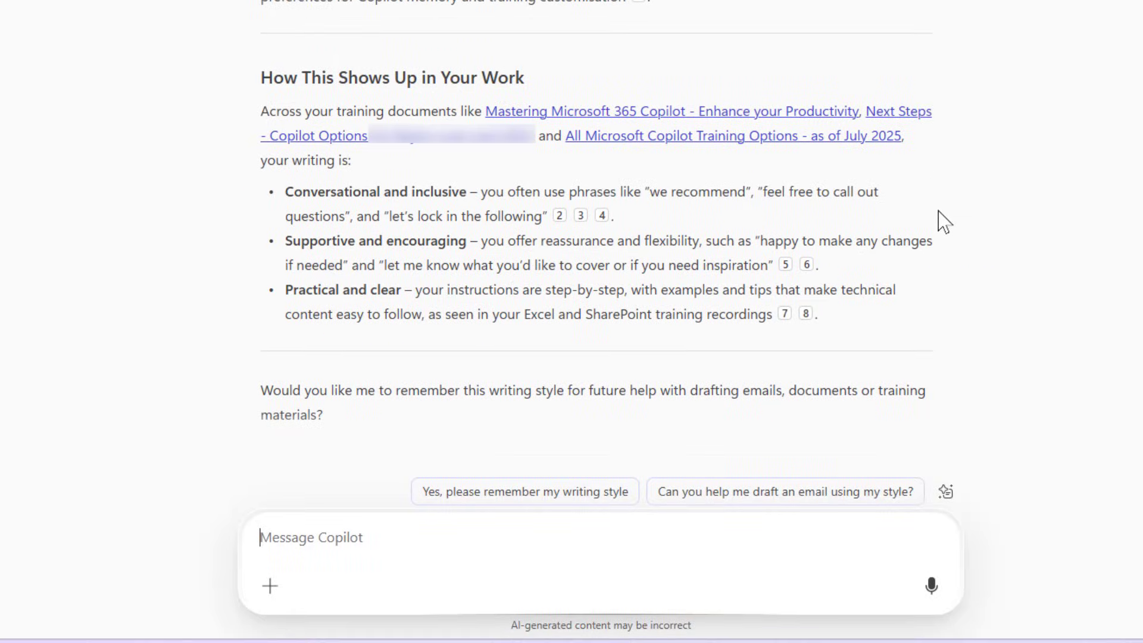
pyautogui.moveTo(789, 189)
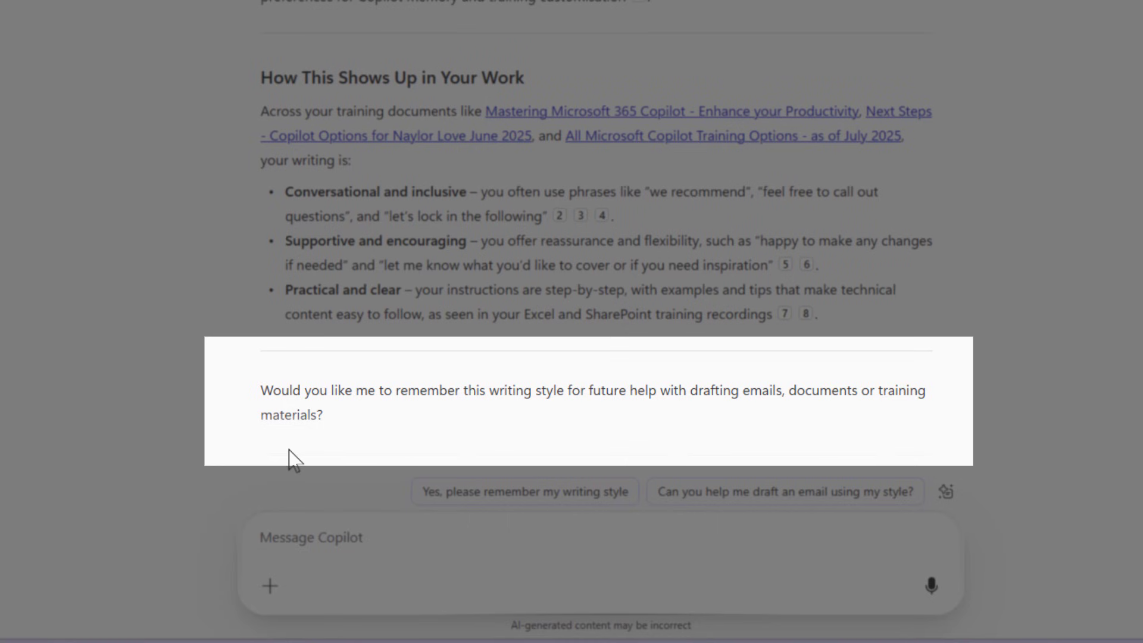
pyautogui.moveTo(761, 417)
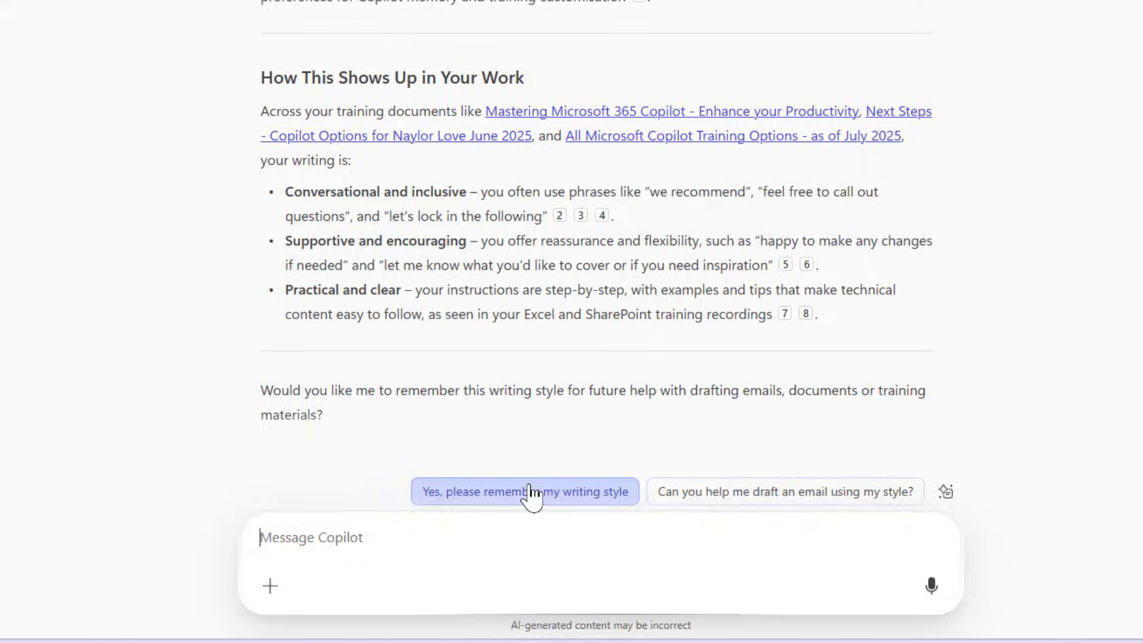
# Have Copilot remember the simple-language, NZ-spelling, warm-tone writing style
pyautogui.click(523, 492)
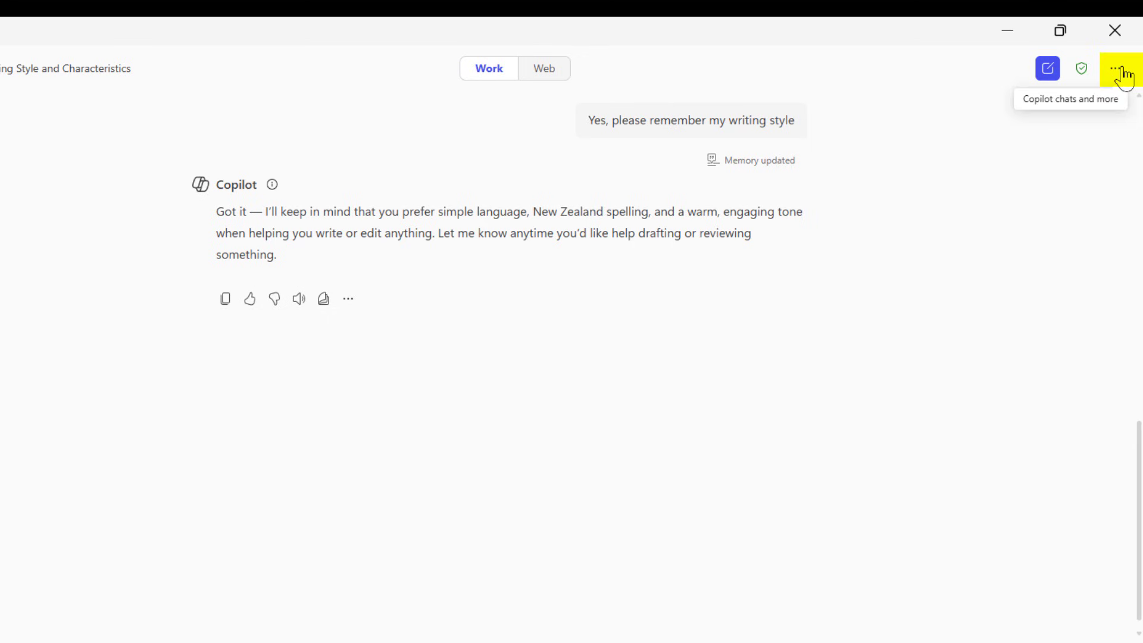
pyautogui.click(1125, 69)
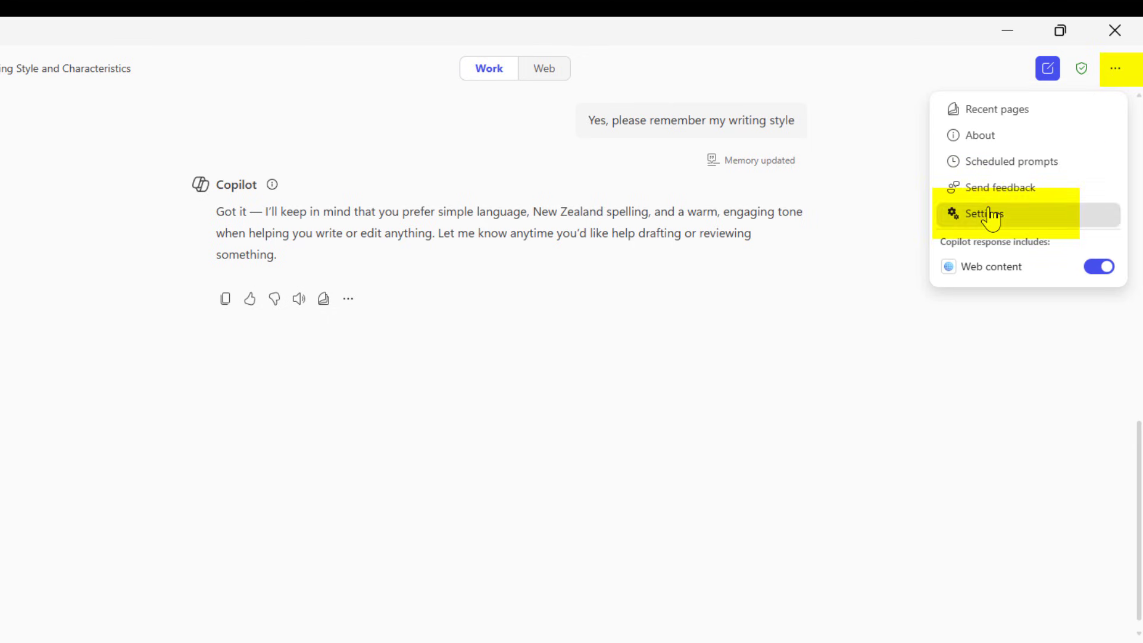
pyautogui.click(983, 213)
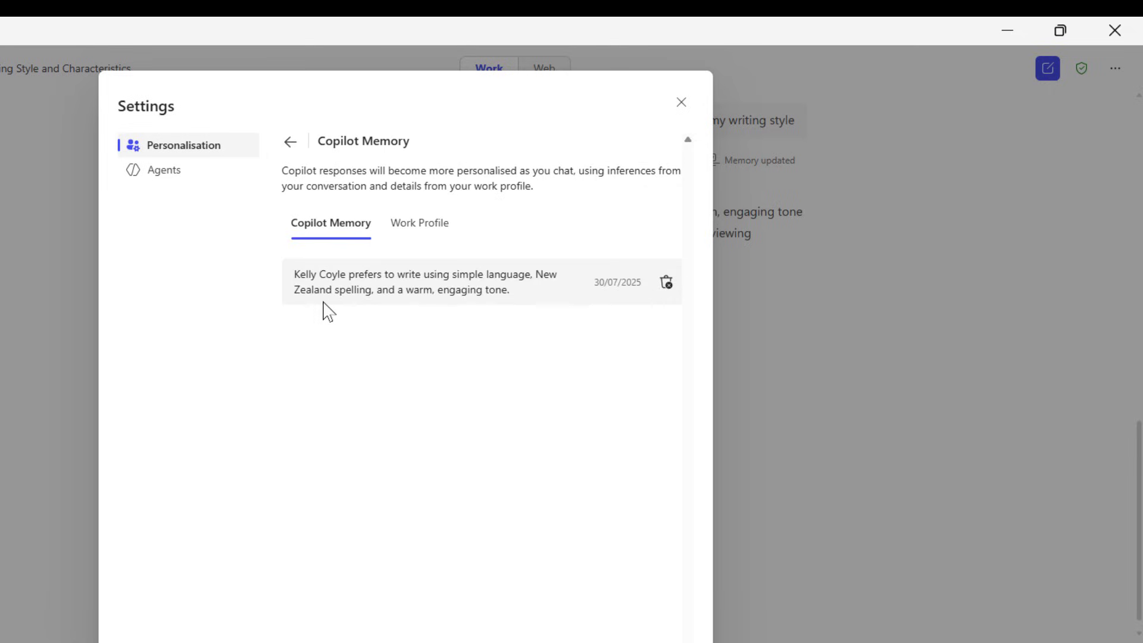
pyautogui.moveTo(382, 312)
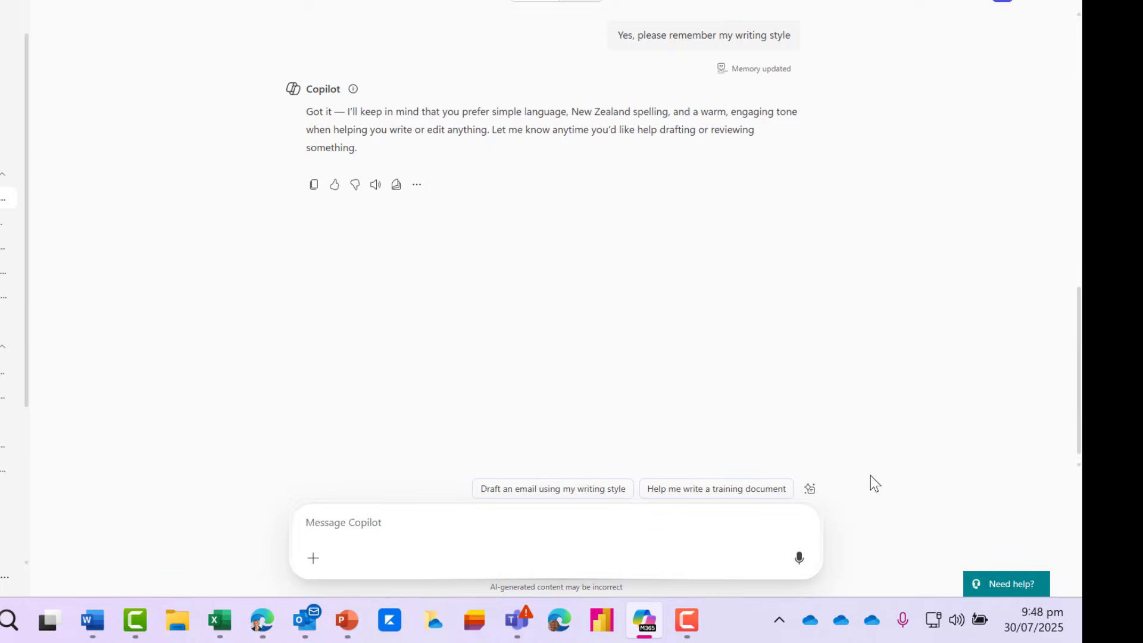
# Send "Remember to use bullet points whenever possible" and head to Copilot's memory settings
pyautogui.write('Remember to use bullet points whenever possible')
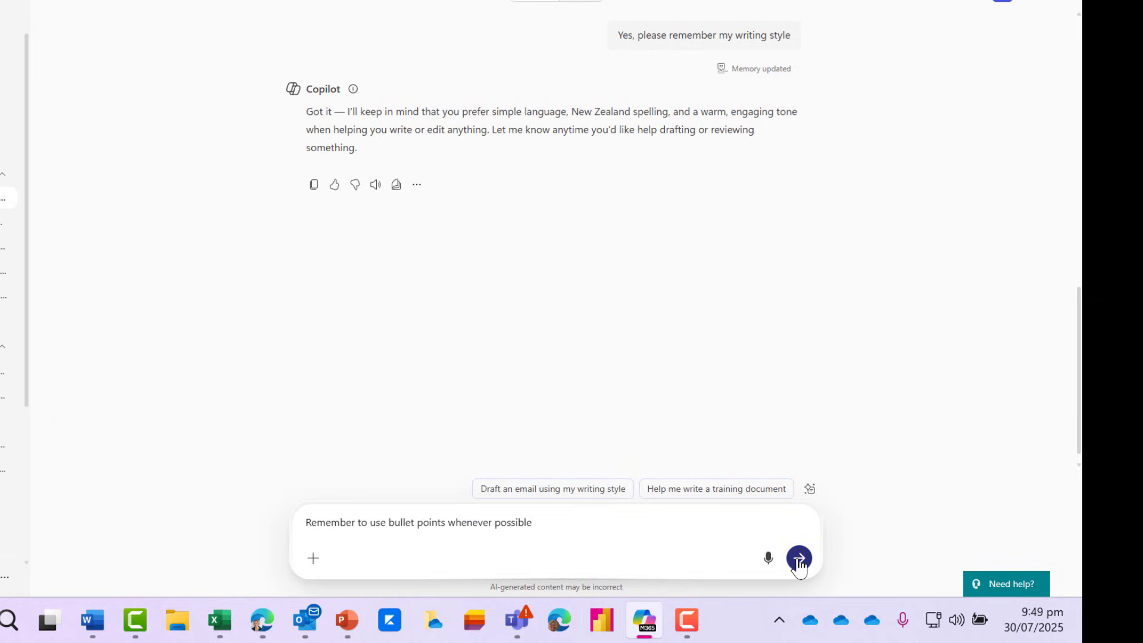
pyautogui.click(799, 558)
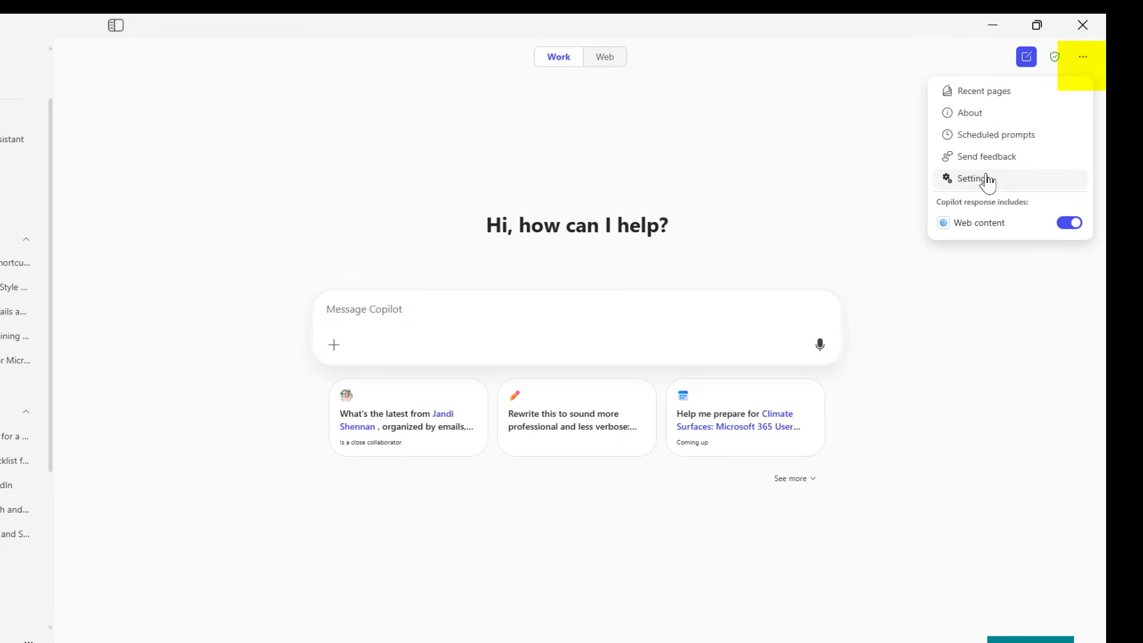
pyautogui.click(972, 177)
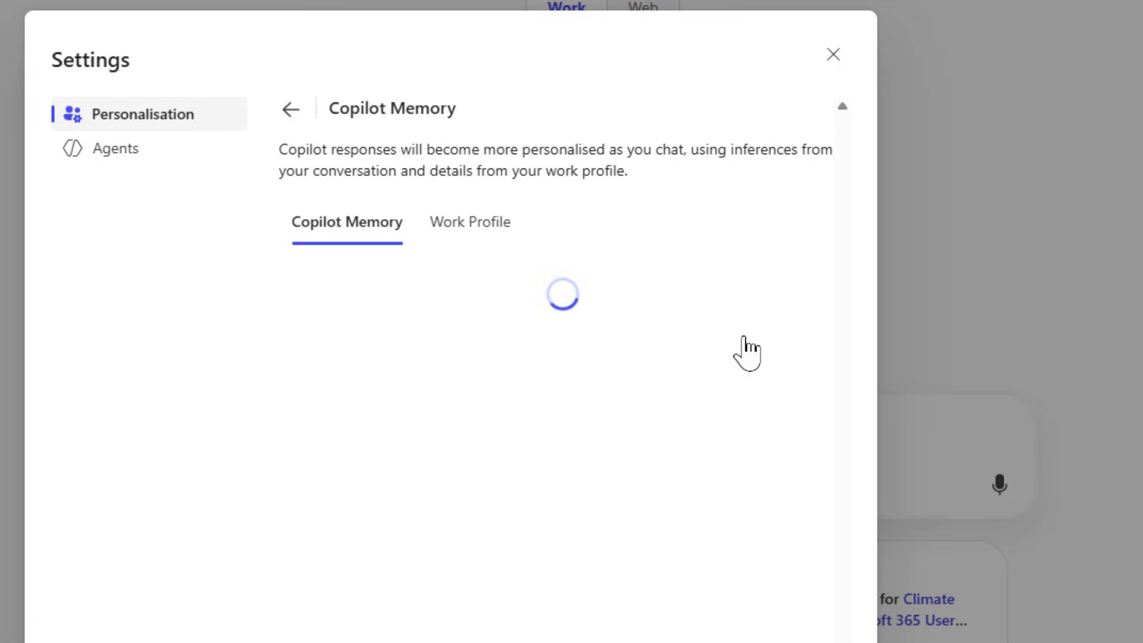